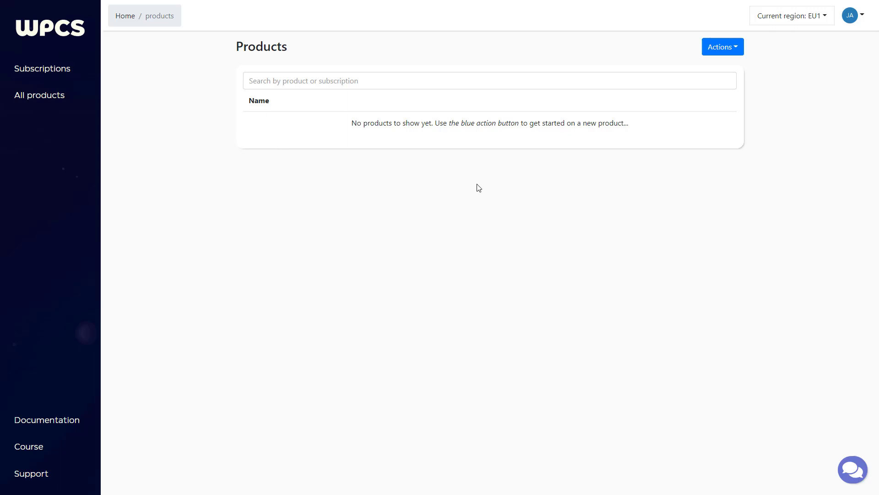
mouse_move(679, 233)
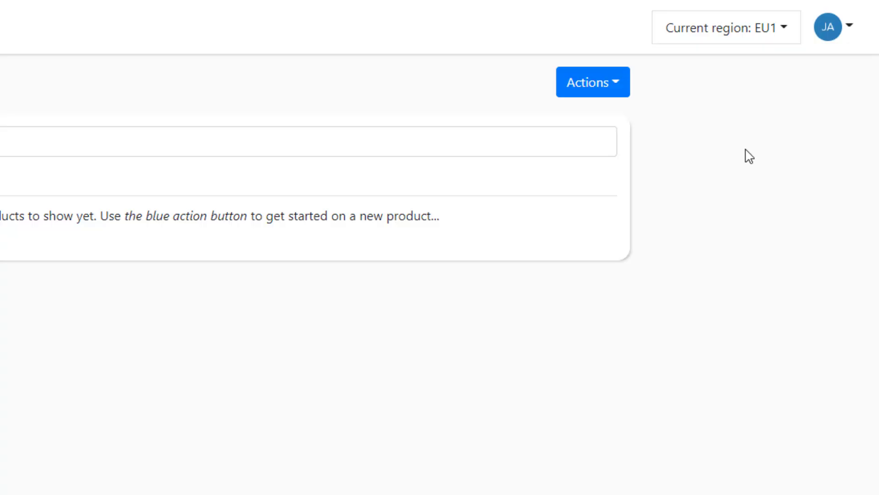
Switch the current region from EU1 to US1 (N. Virginia).
click(725, 27)
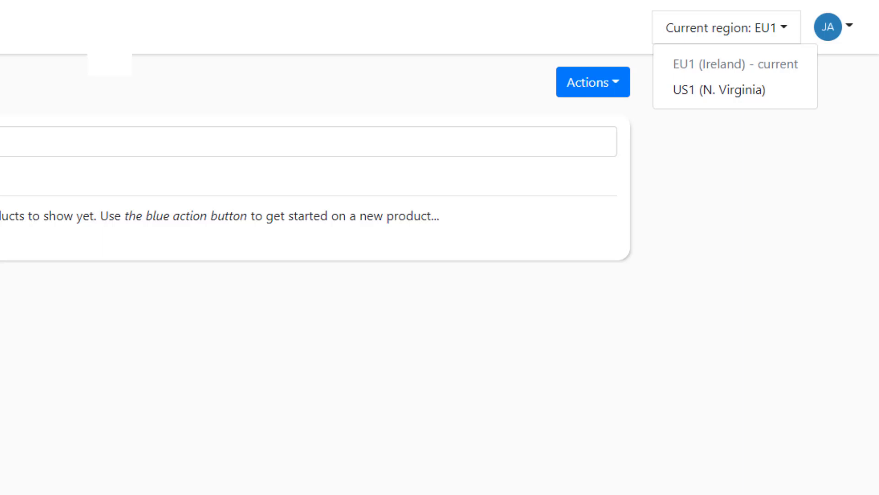
mouse_move(389, 352)
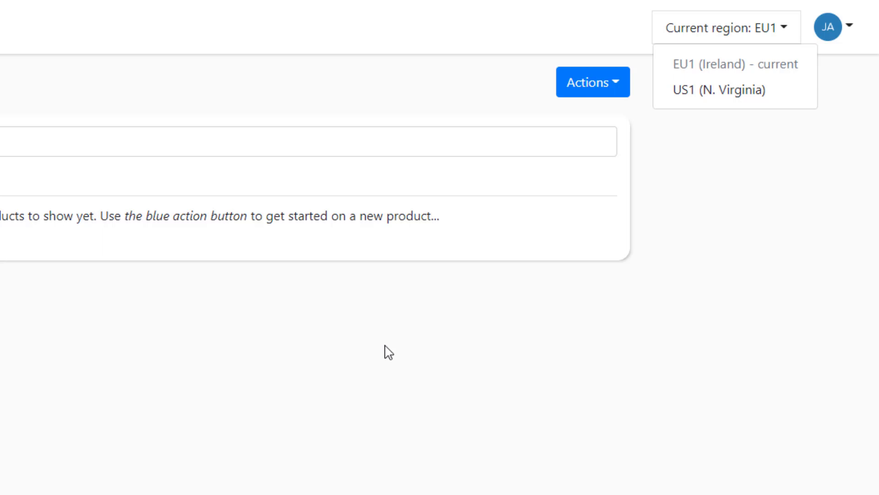
click(740, 196)
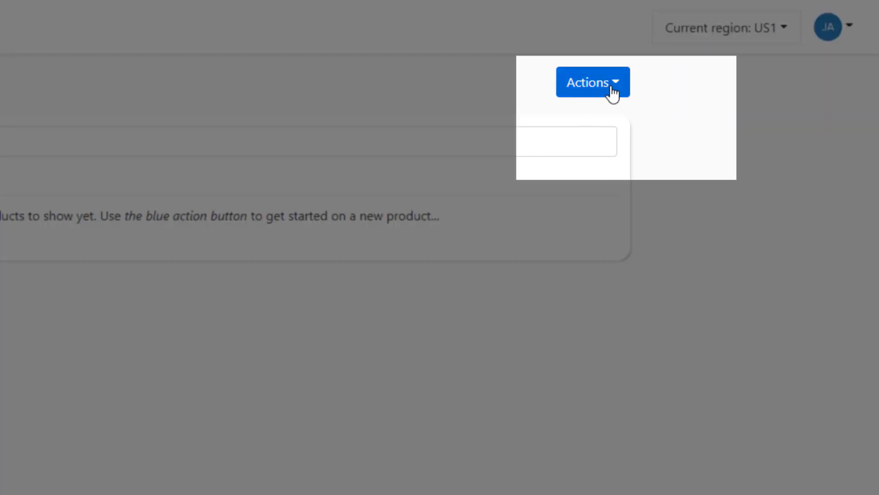
Create a new product named Restaurant via Actions > Create new product and submit it.
click(593, 81)
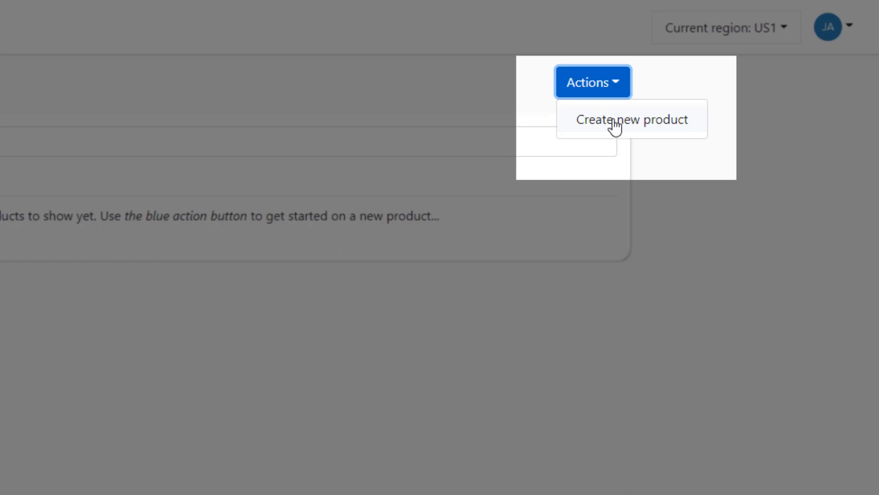
click(631, 119)
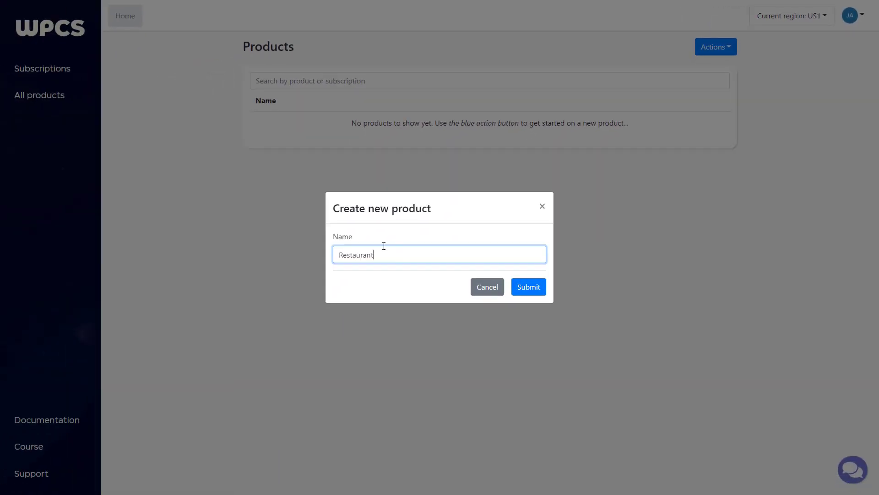
click(524, 286)
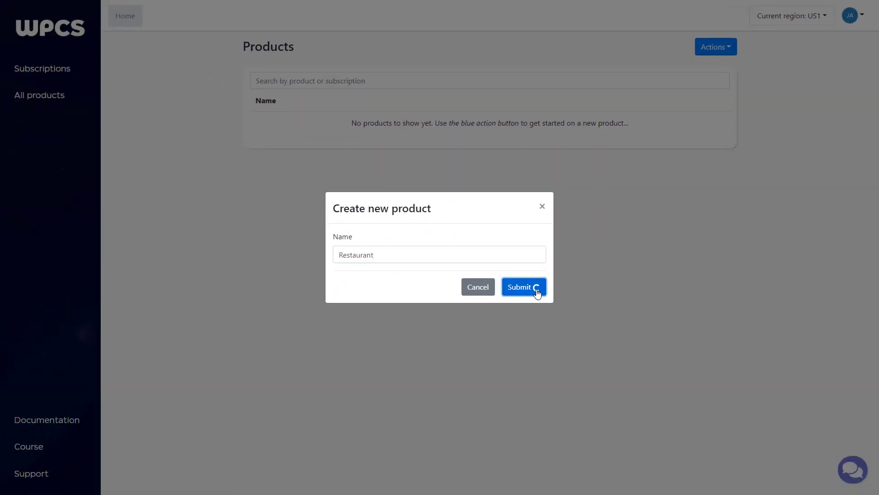
click(523, 287)
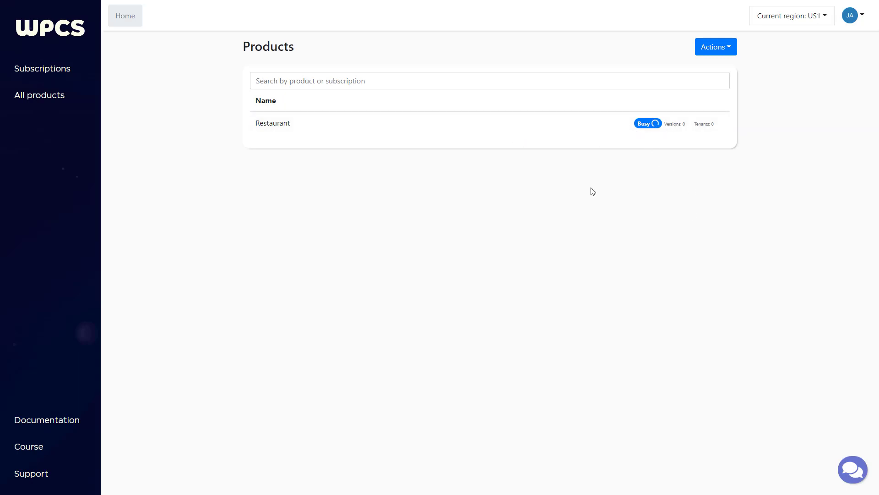
mouse_move(626, 165)
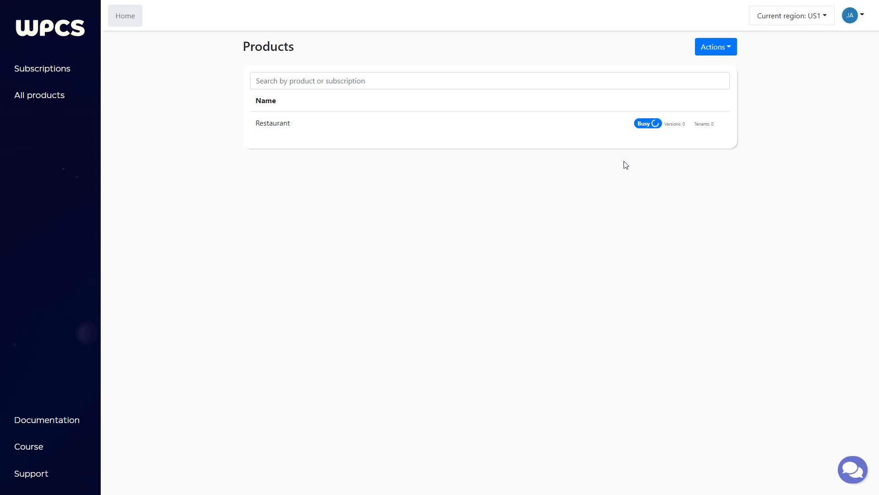
Reopen the product Actions menu while Restaurant shows Busy status in US1.
click(715, 46)
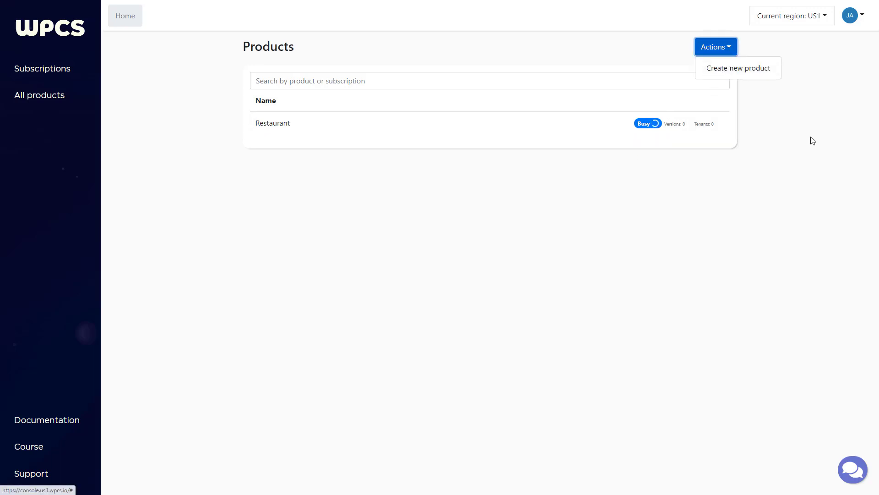